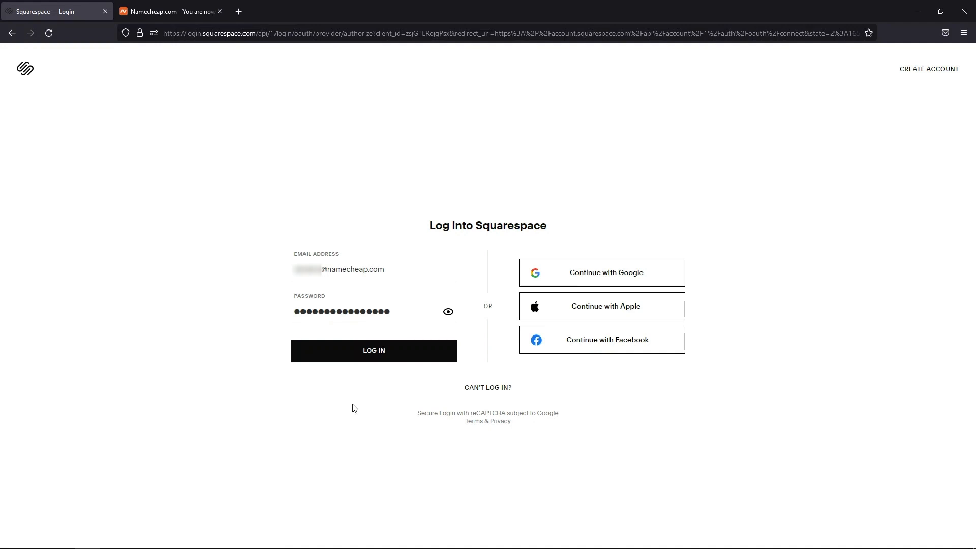
pyautogui.moveTo(370, 409)
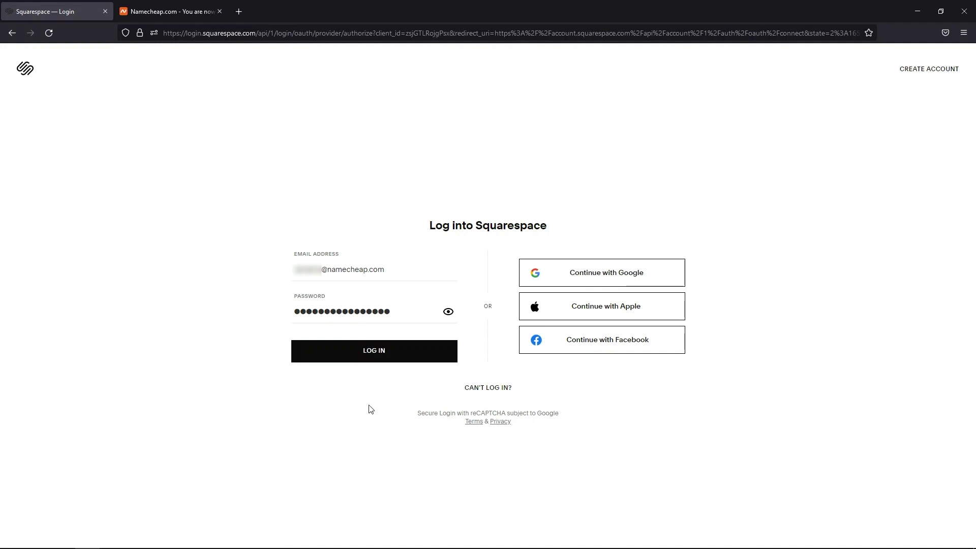
pyautogui.moveTo(389, 370)
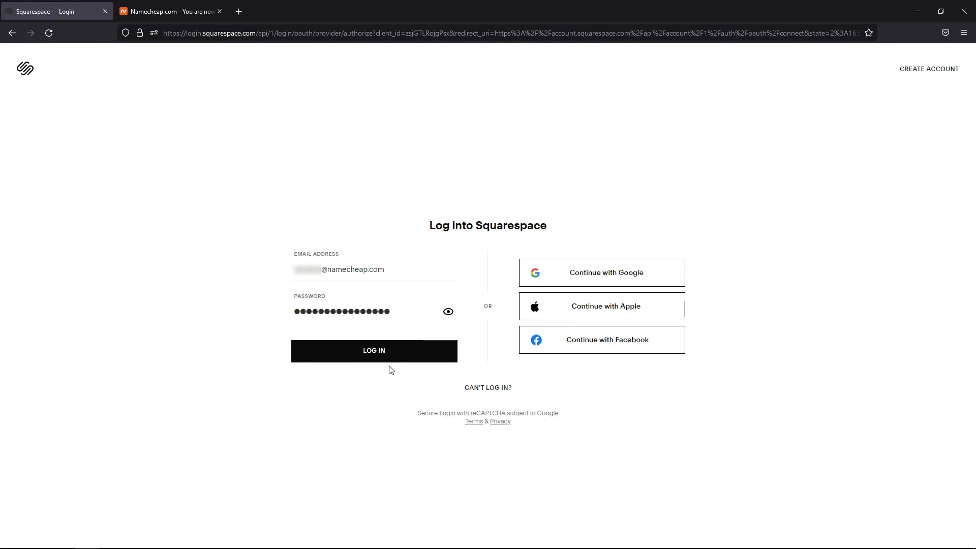
# Log into Squarespace and reach the trial site's Domains settings via its site menu
pyautogui.click(373, 351)
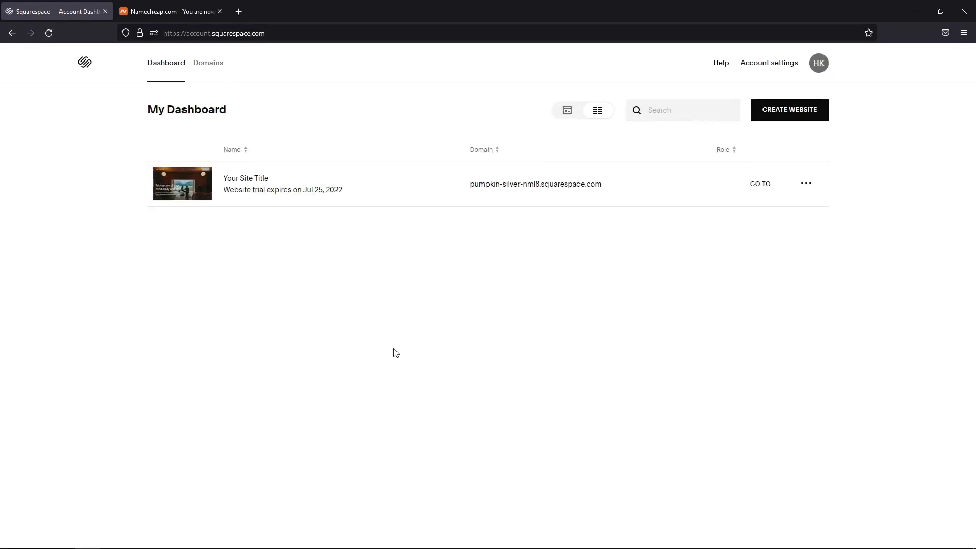
pyautogui.click(805, 183)
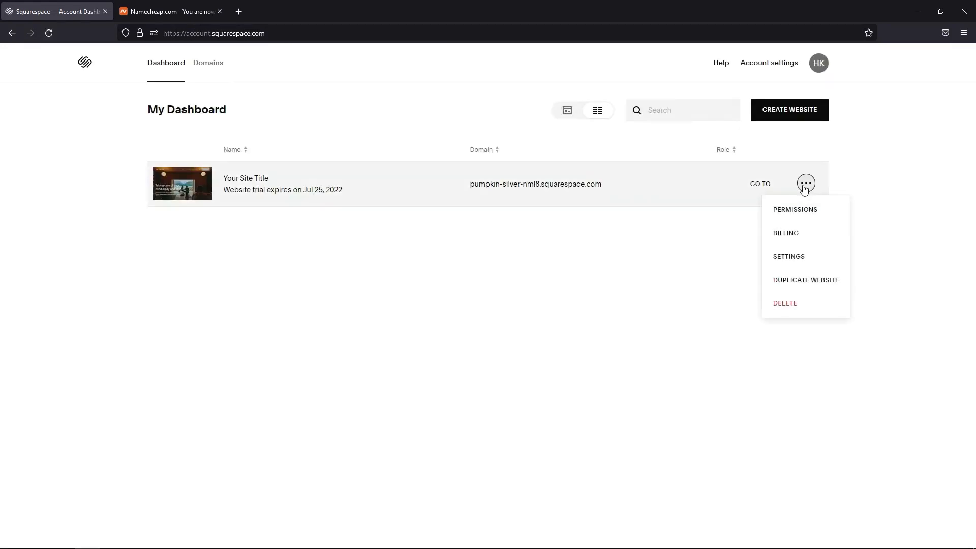
pyautogui.click(788, 256)
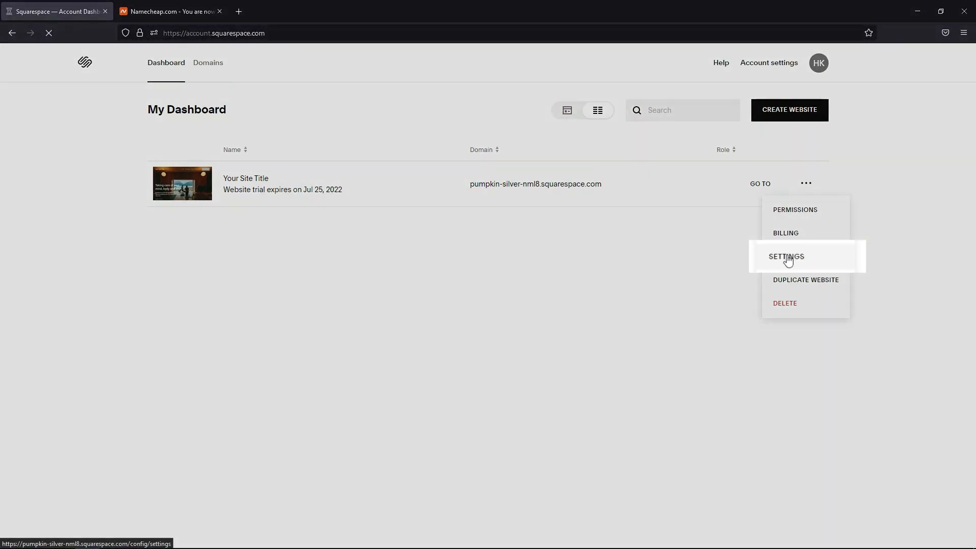
pyautogui.click(785, 256)
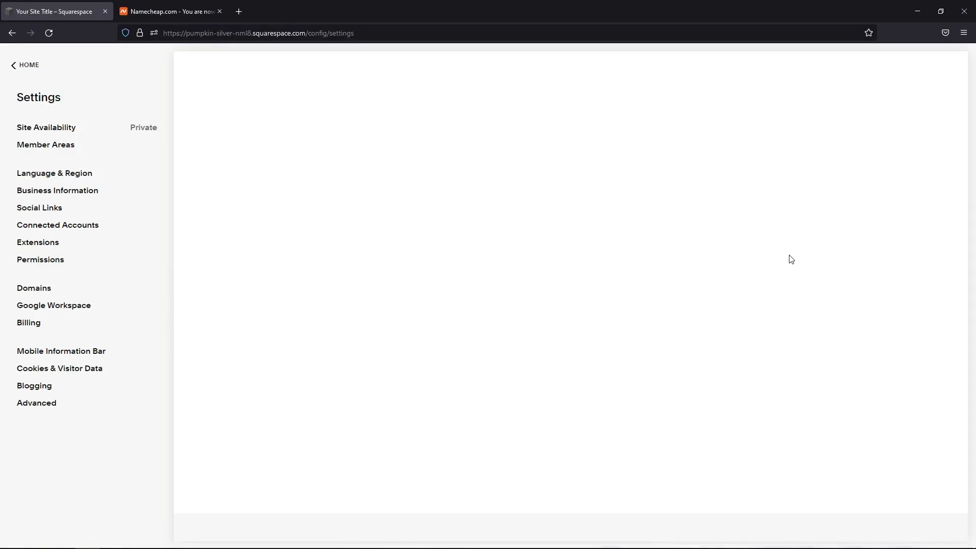
pyautogui.click(33, 288)
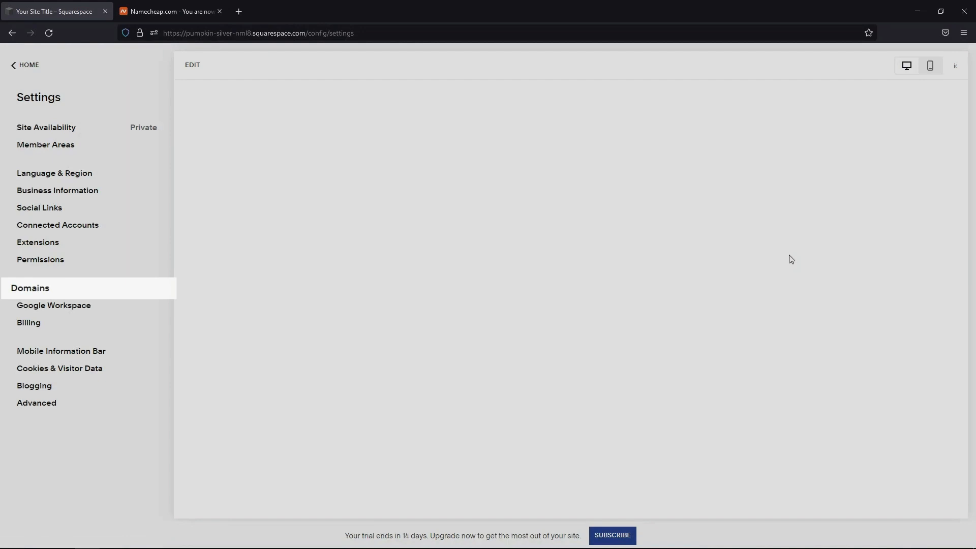
pyautogui.click(30, 288)
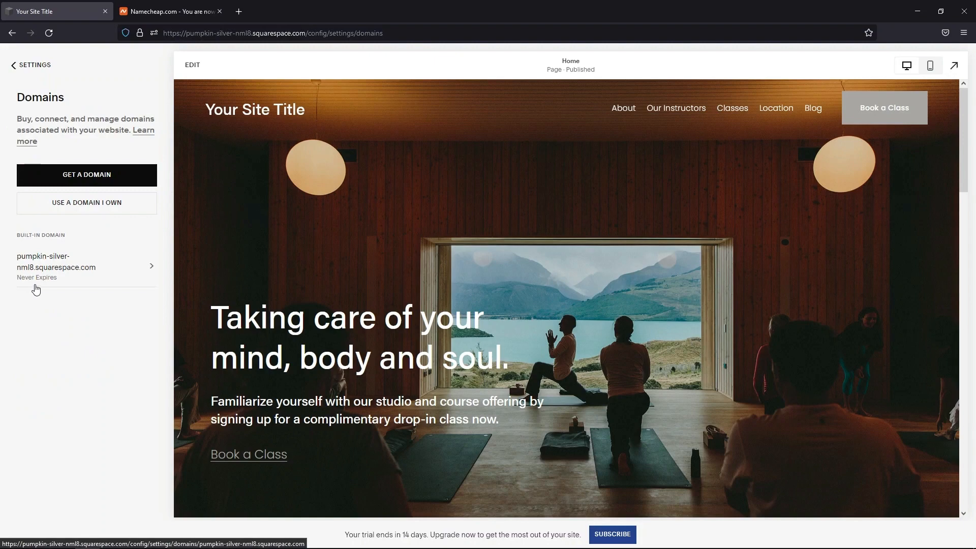
# Add owned domain bestfortesting.net, choosing Connect Domain with Namecheap as provider
pyautogui.click(87, 202)
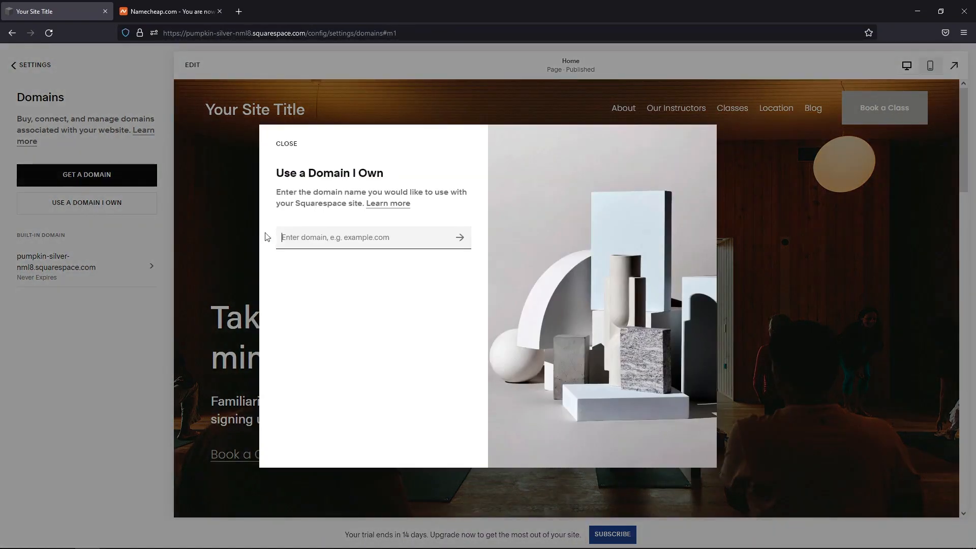
pyautogui.write('bestfortesting.net')
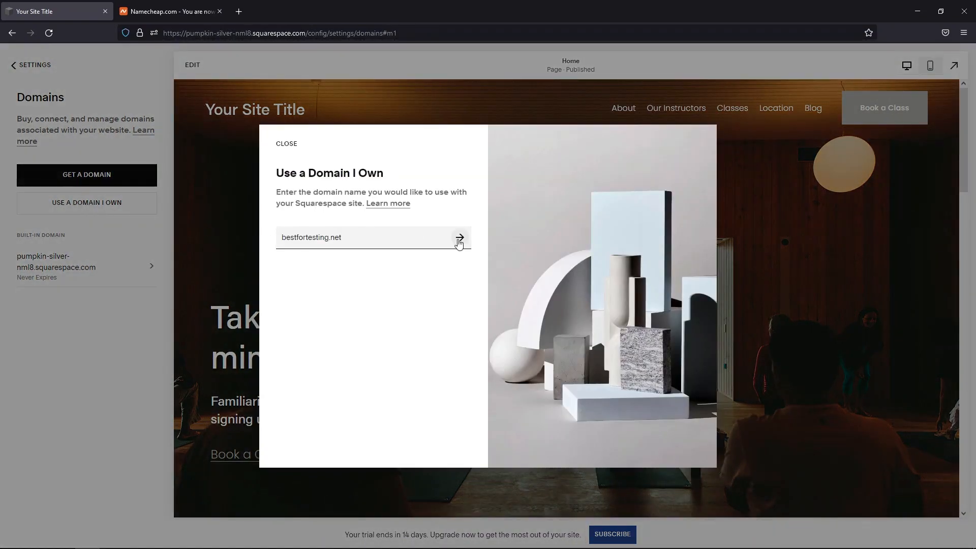
pyautogui.click(459, 239)
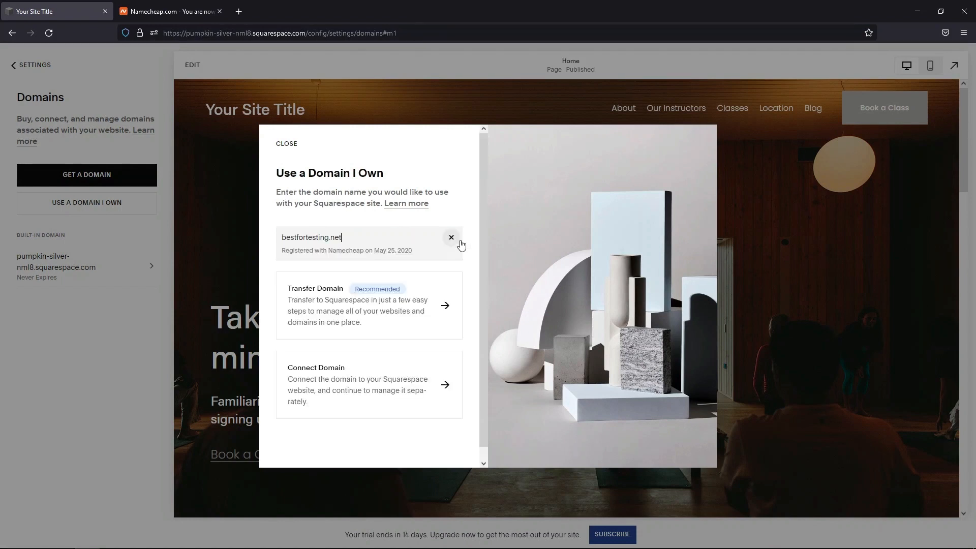
pyautogui.moveTo(371, 376)
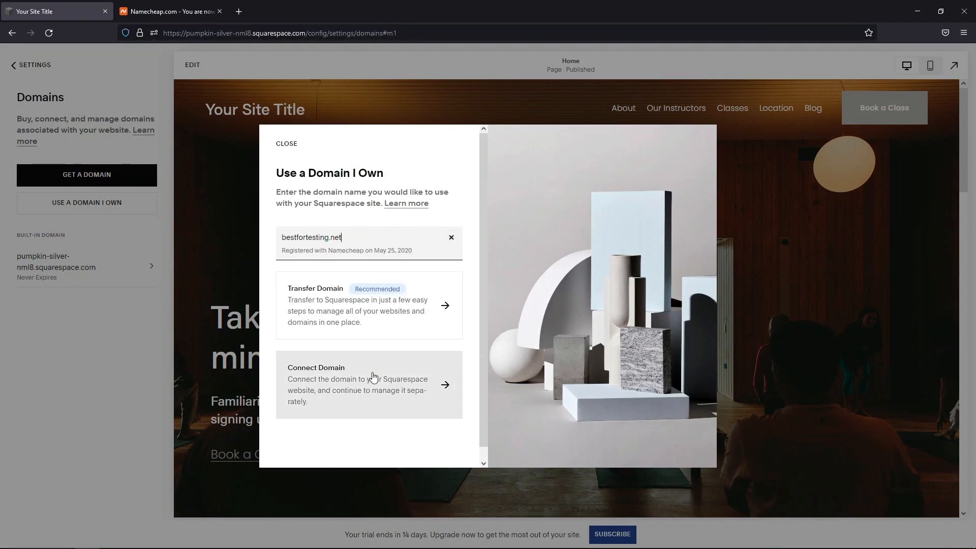
pyautogui.click(368, 384)
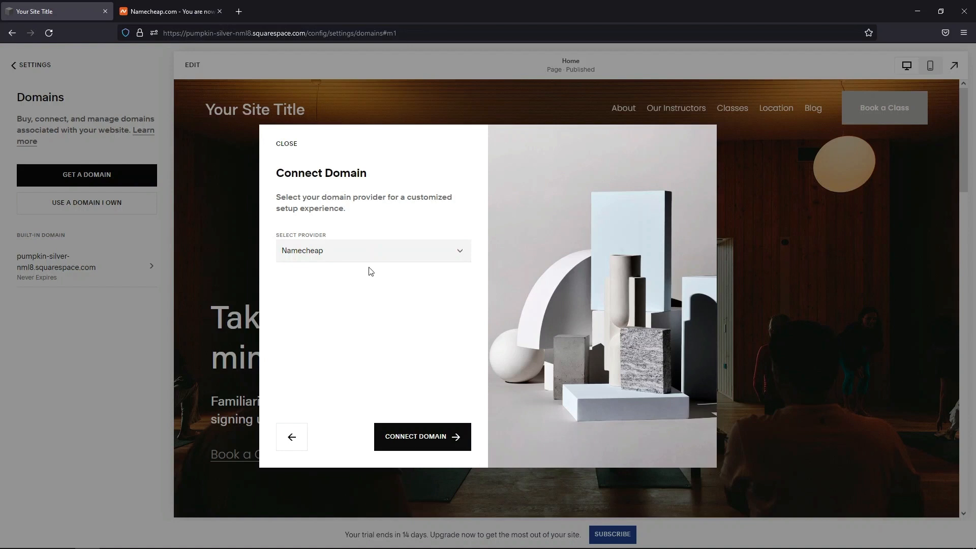
pyautogui.moveTo(368, 264)
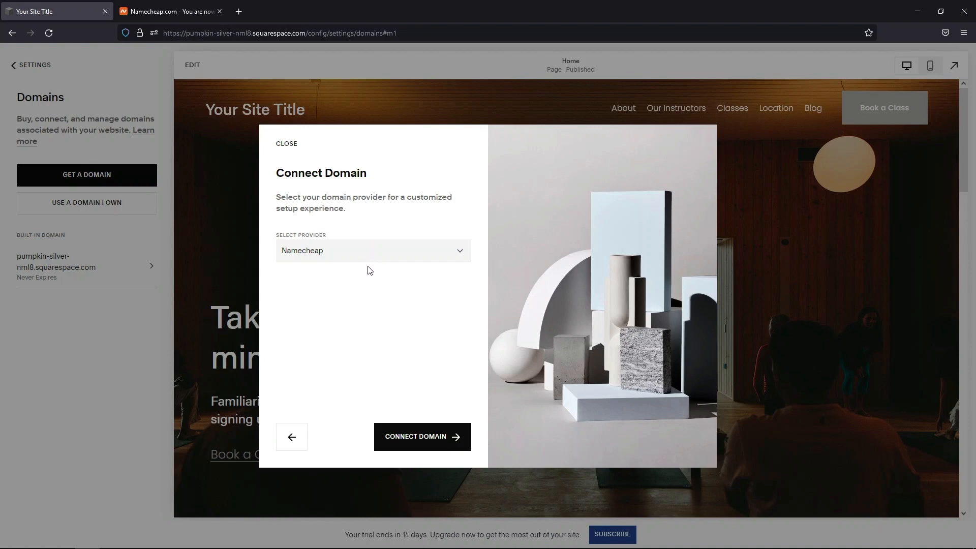
pyautogui.click(421, 437)
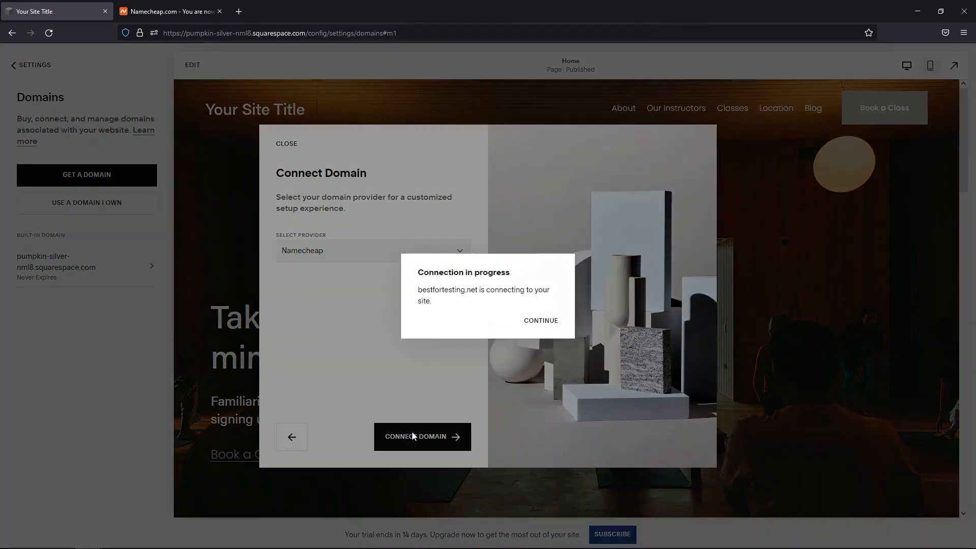
pyautogui.click(540, 321)
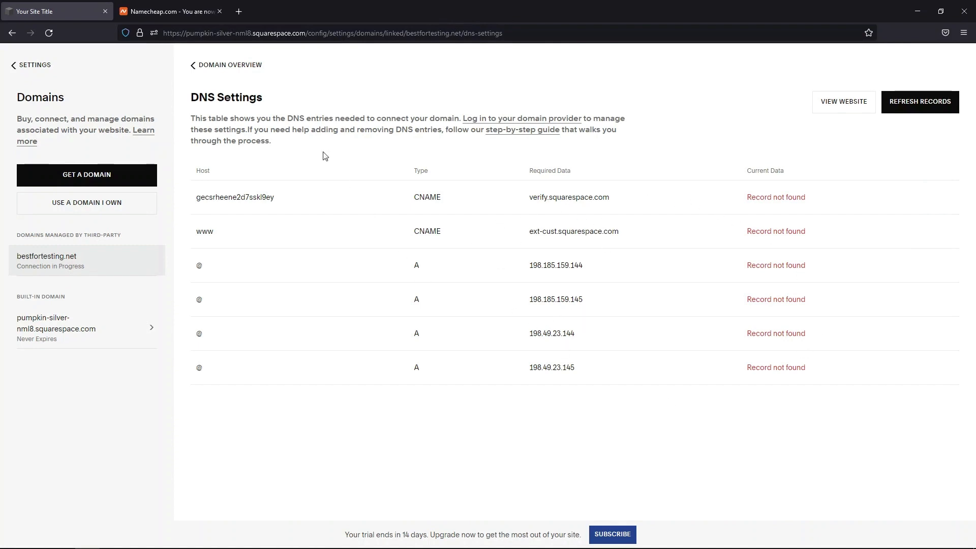
# In the Namecheap tab, reach the Domain List and manage bestfortesting.net
pyautogui.click(168, 11)
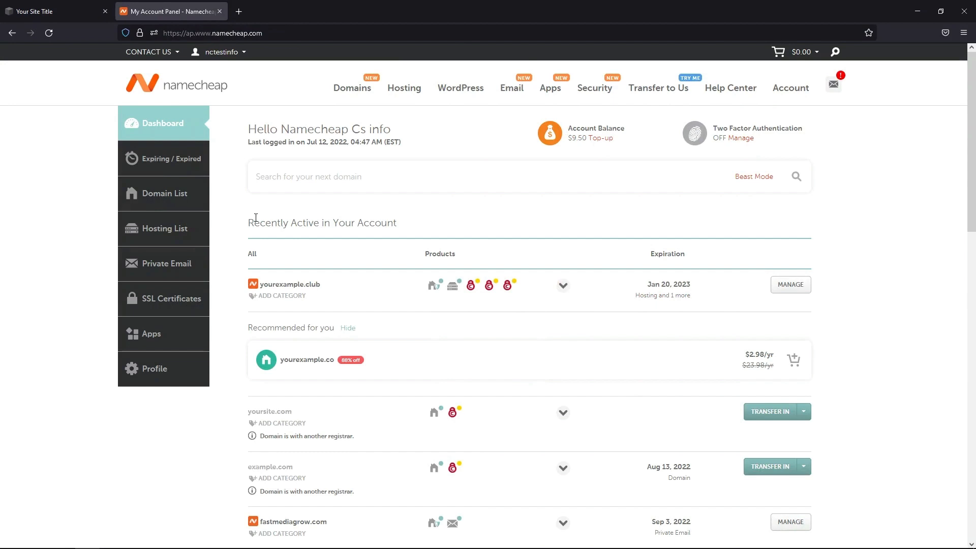
pyautogui.moveTo(215, 199)
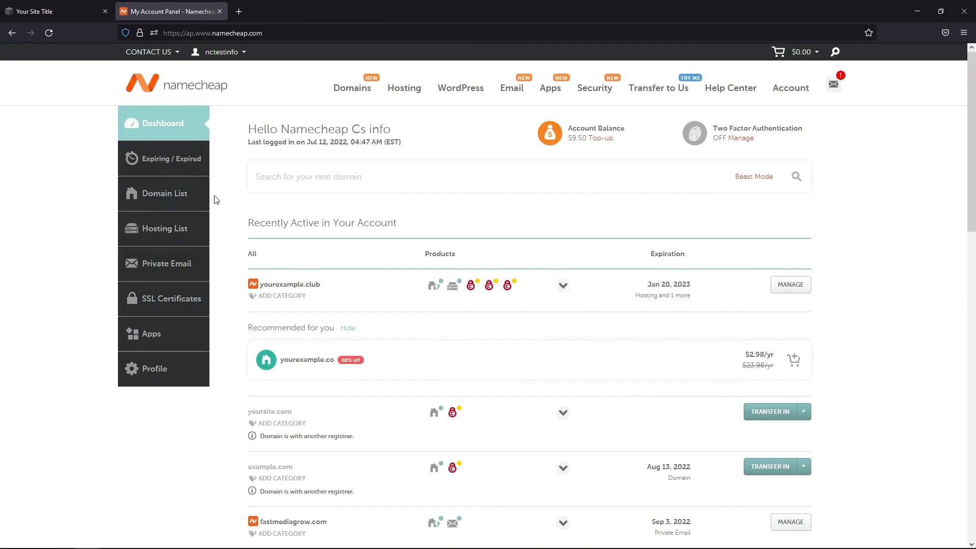
pyautogui.click(168, 194)
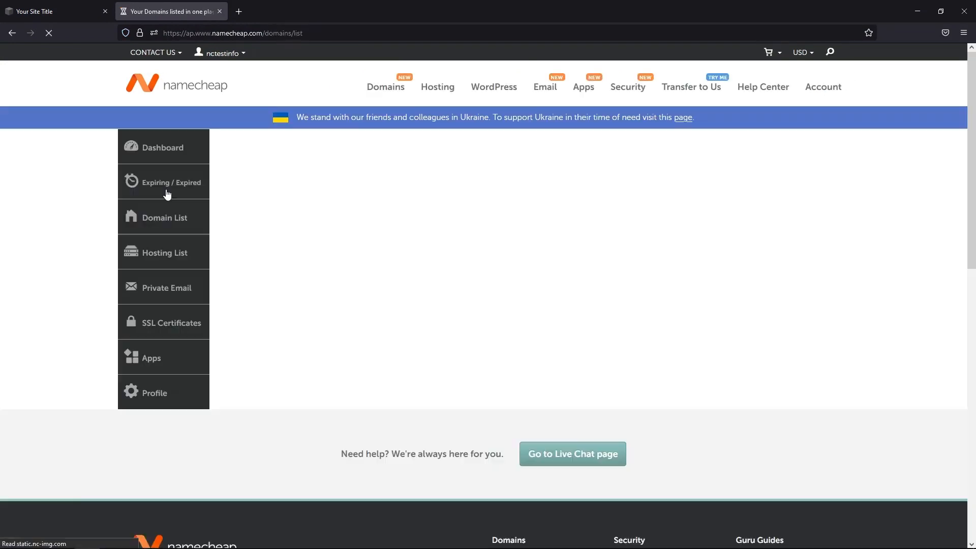
pyautogui.click(163, 217)
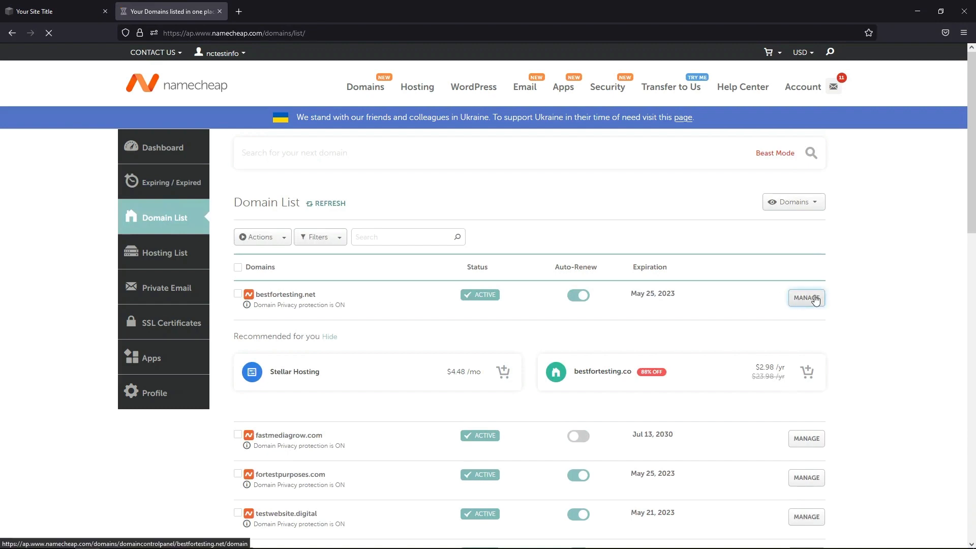
pyautogui.click(805, 298)
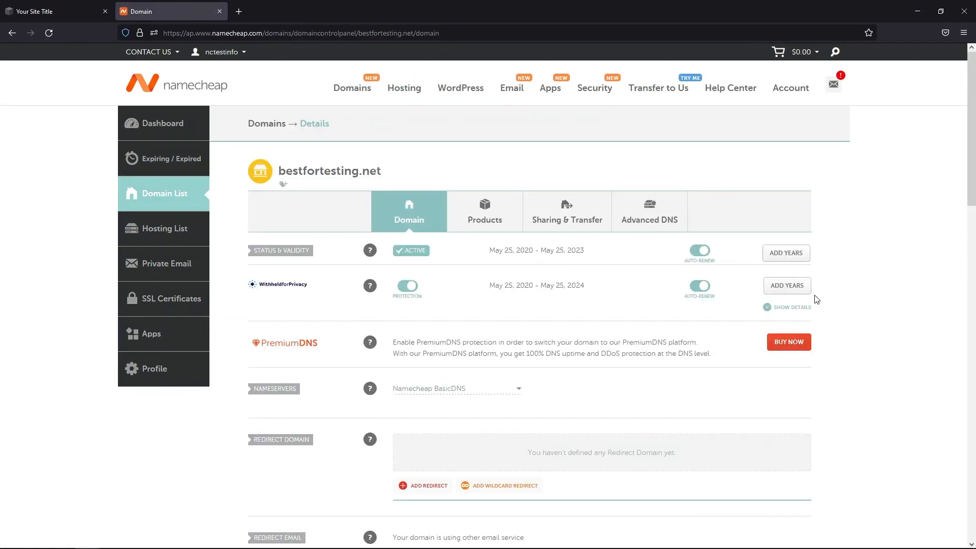
# Go to Advanced DNS for bestfortesting.net and add a new host record row
pyautogui.click(648, 215)
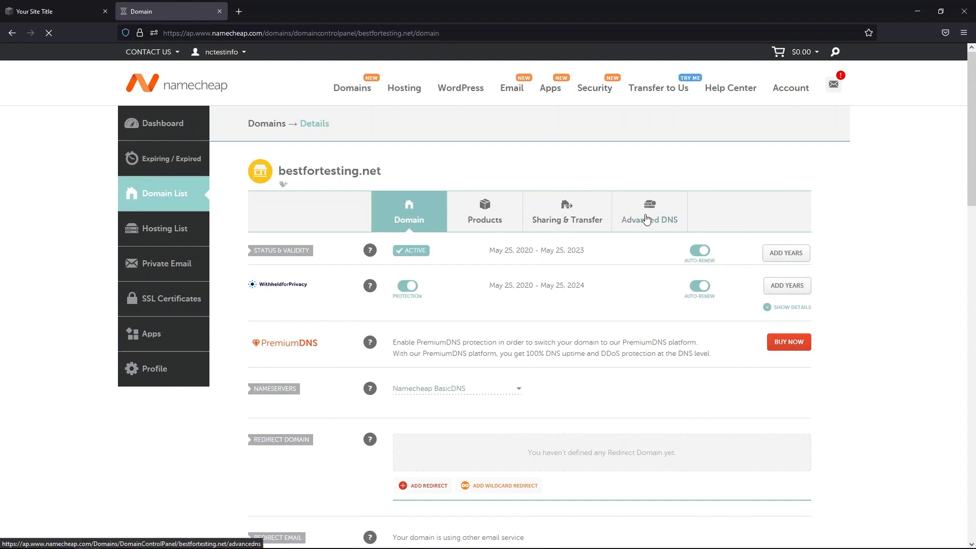
pyautogui.click(649, 210)
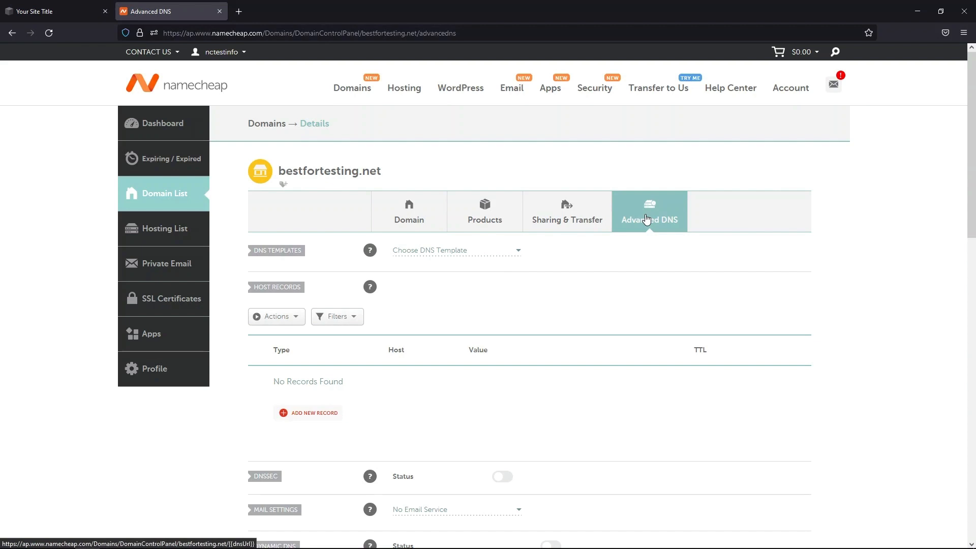
pyautogui.moveTo(424, 368)
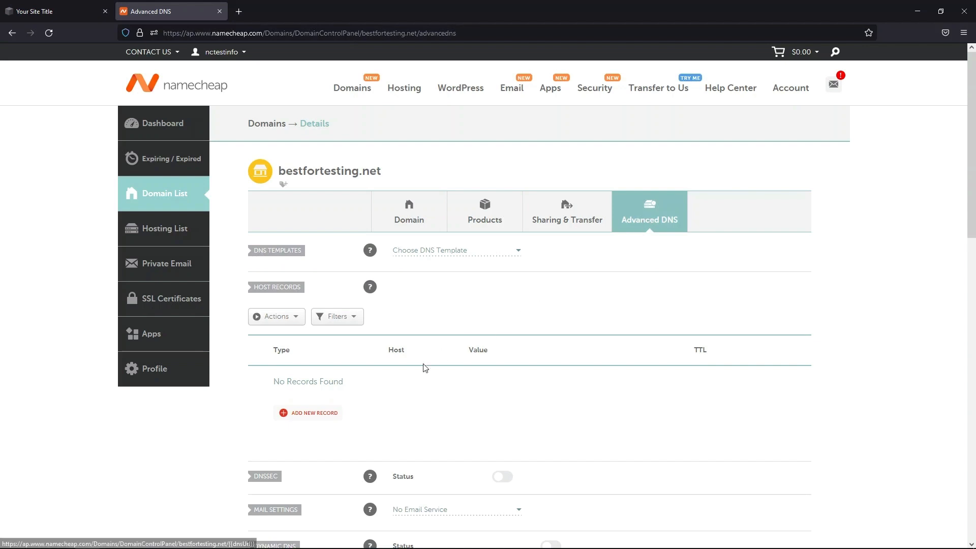
pyautogui.click(307, 413)
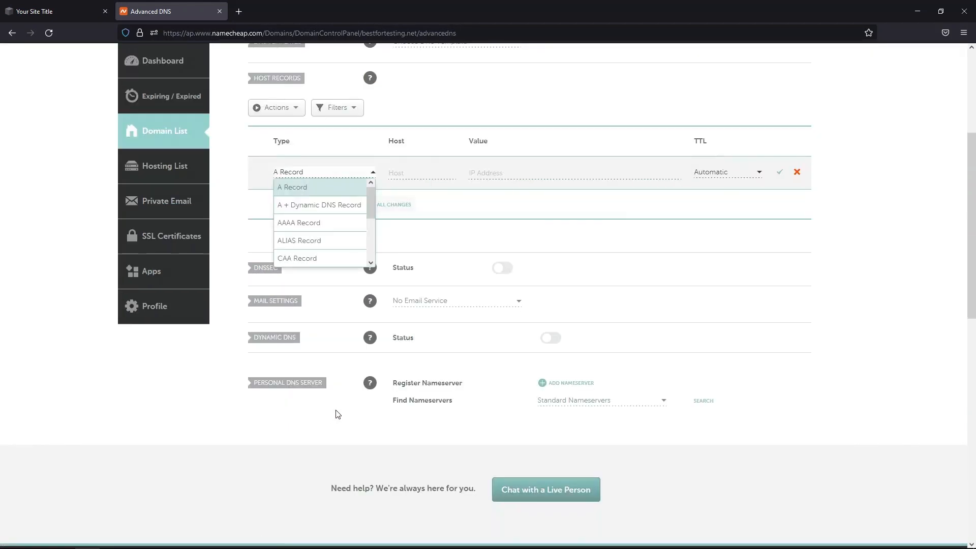
pyautogui.moveTo(305, 198)
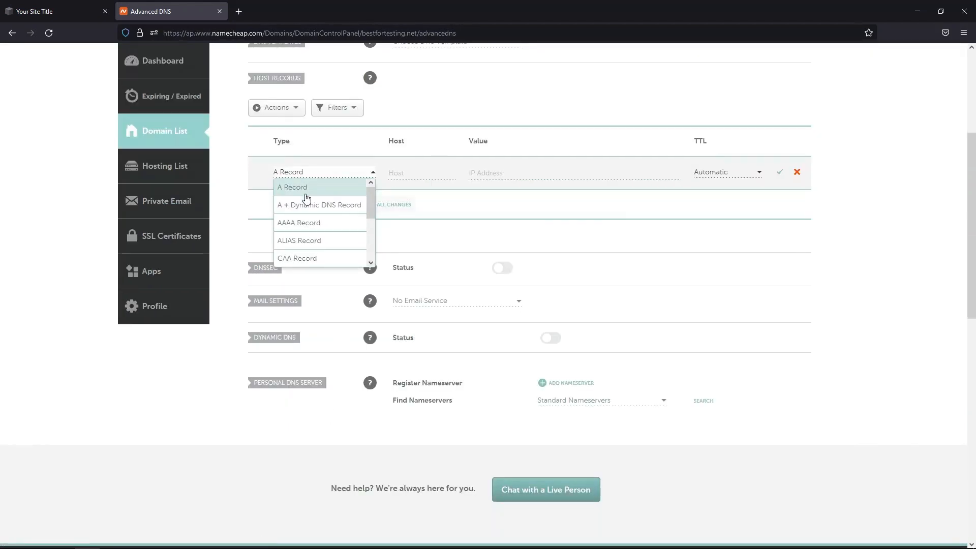
# Enter @ A records for 198.185.159.144 and 198.185.159.145, then start another row
pyautogui.click(291, 188)
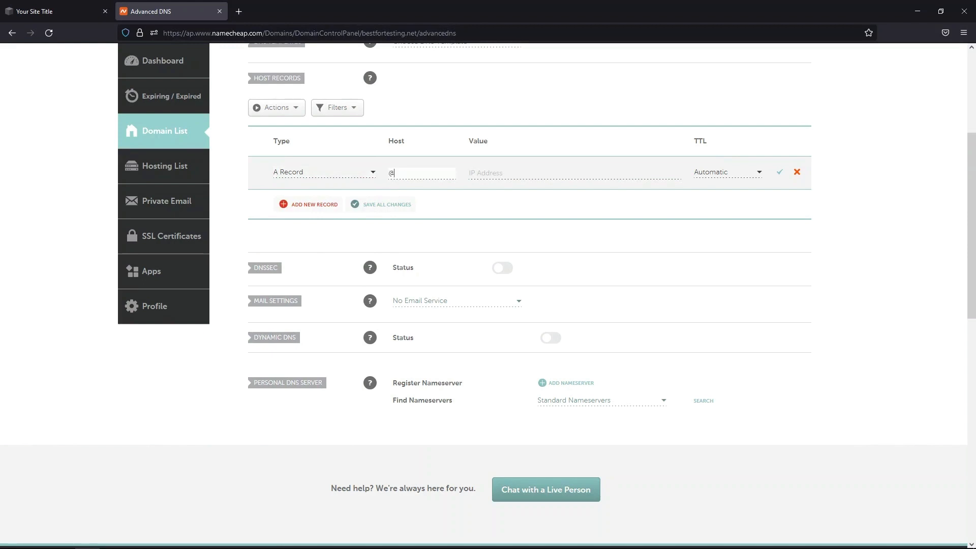
pyautogui.write('198.185.159.144')
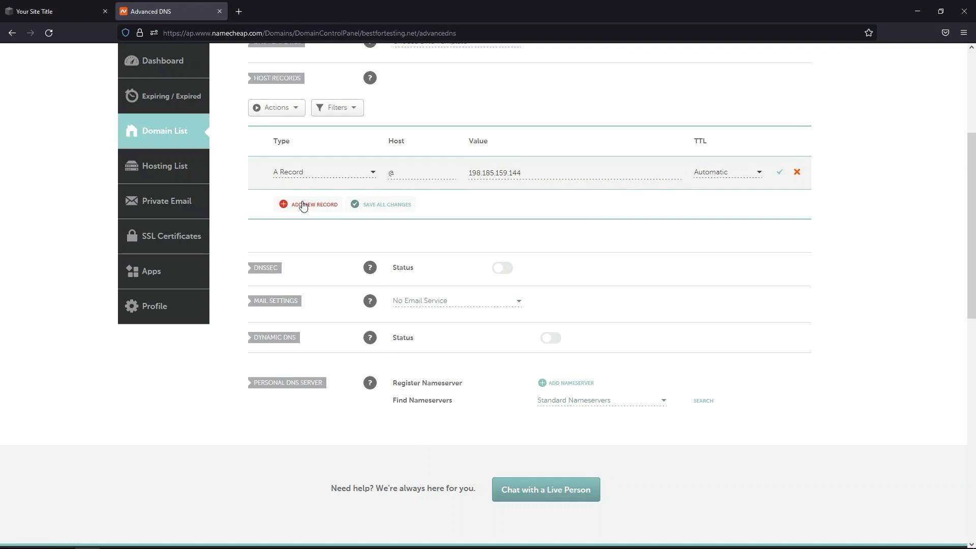
pyautogui.click(314, 205)
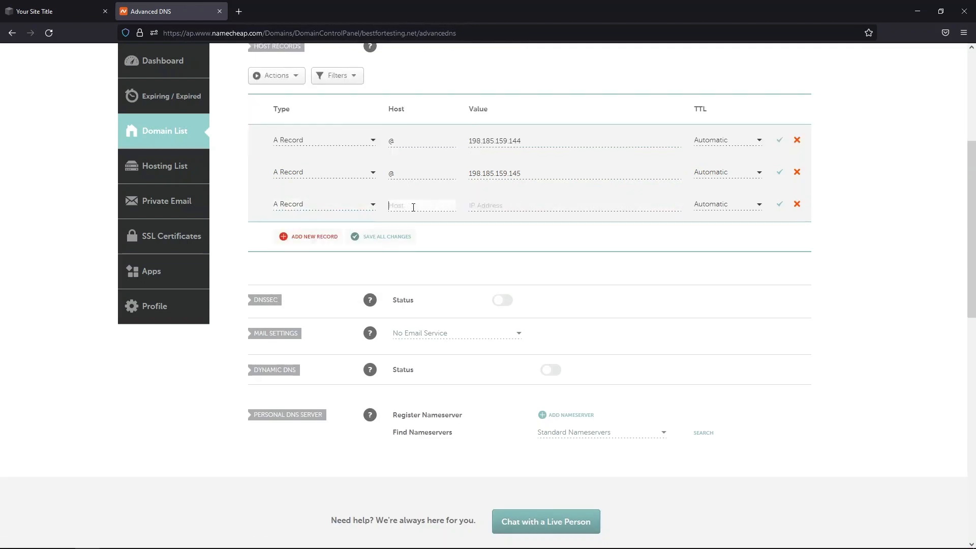
pyautogui.click(322, 203)
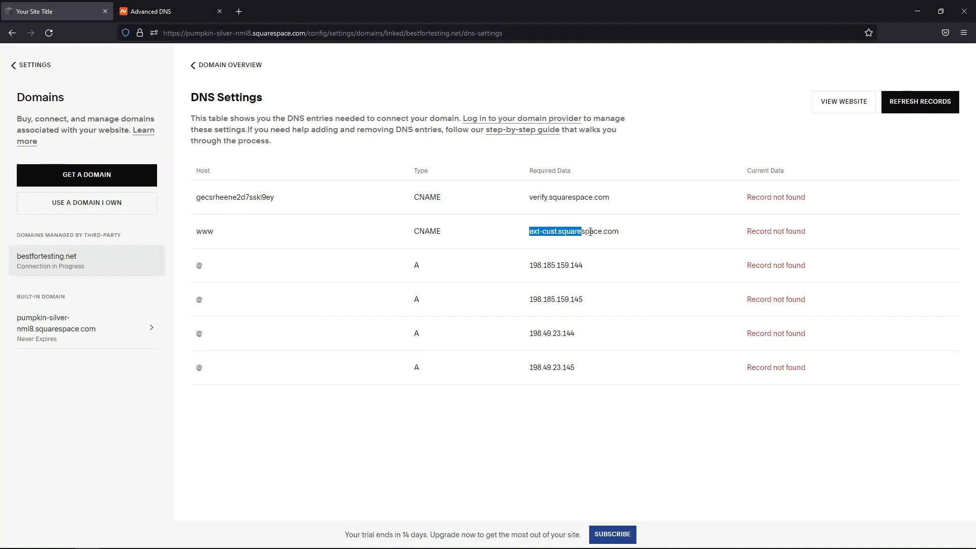
# Add the remaining A records and CNAMEs for www and the verification host pointing to verify.squarespace.com
pyautogui.click(168, 11)
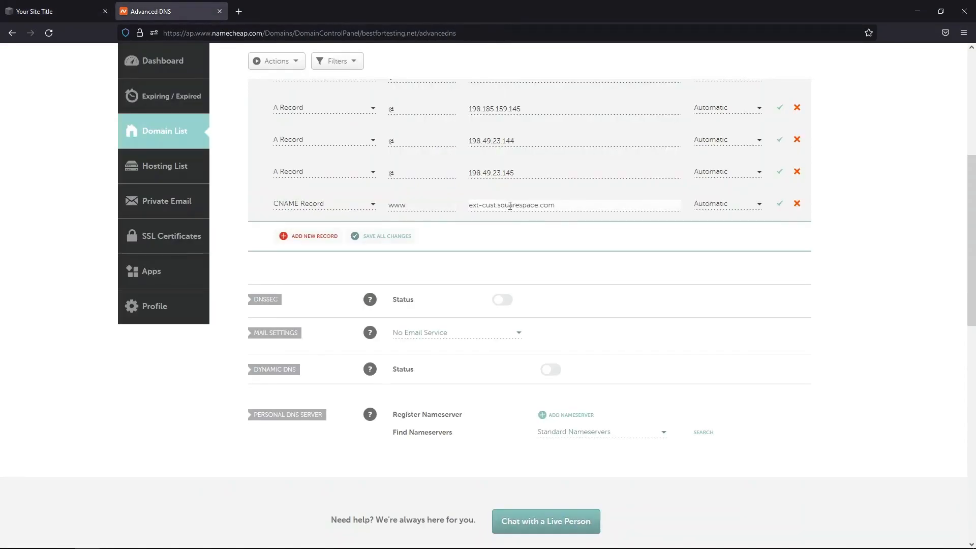
pyautogui.click(313, 235)
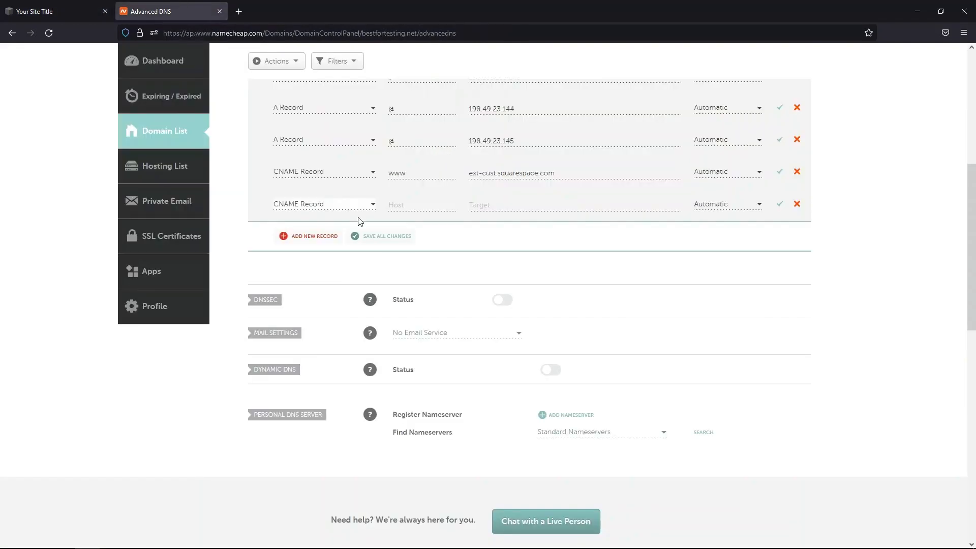
pyautogui.click(50, 11)
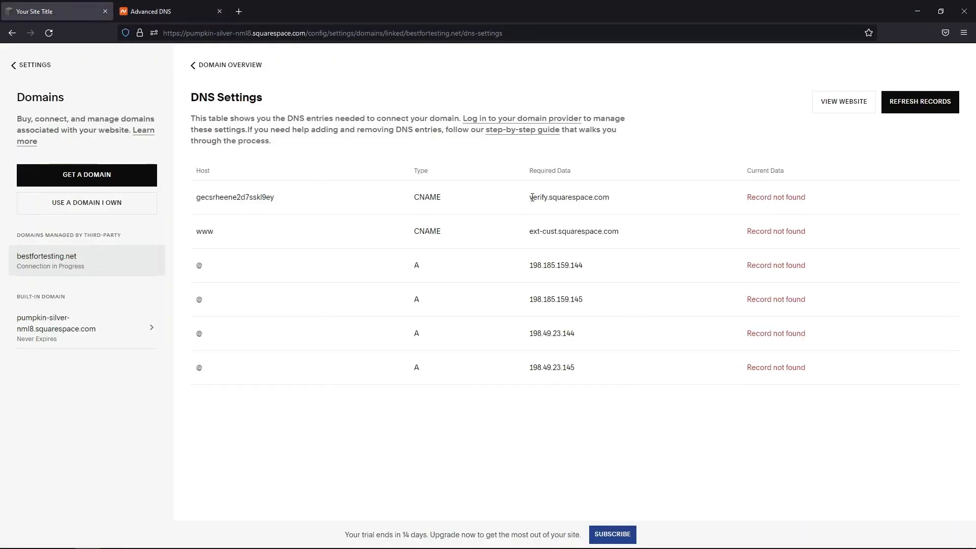
pyautogui.click(168, 12)
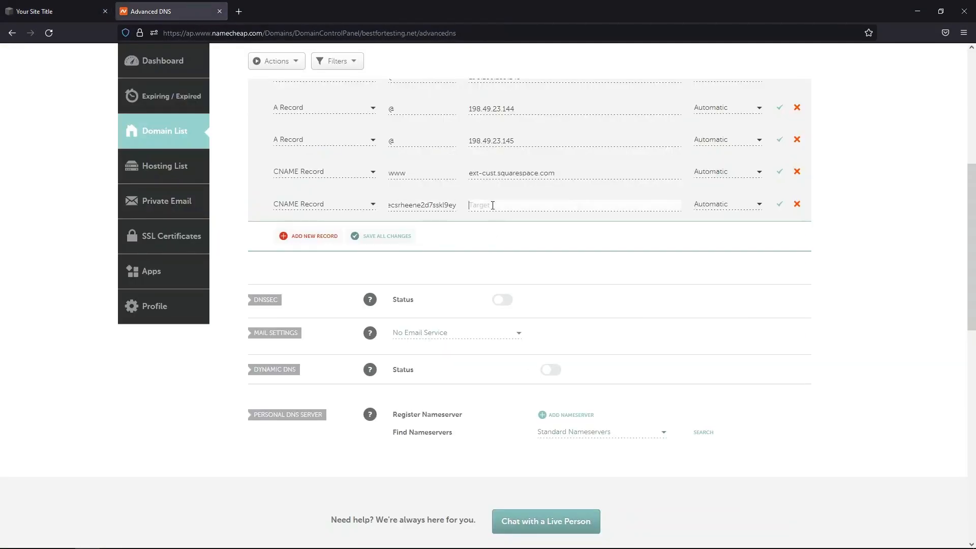
pyautogui.write('verify.squarespace.com')
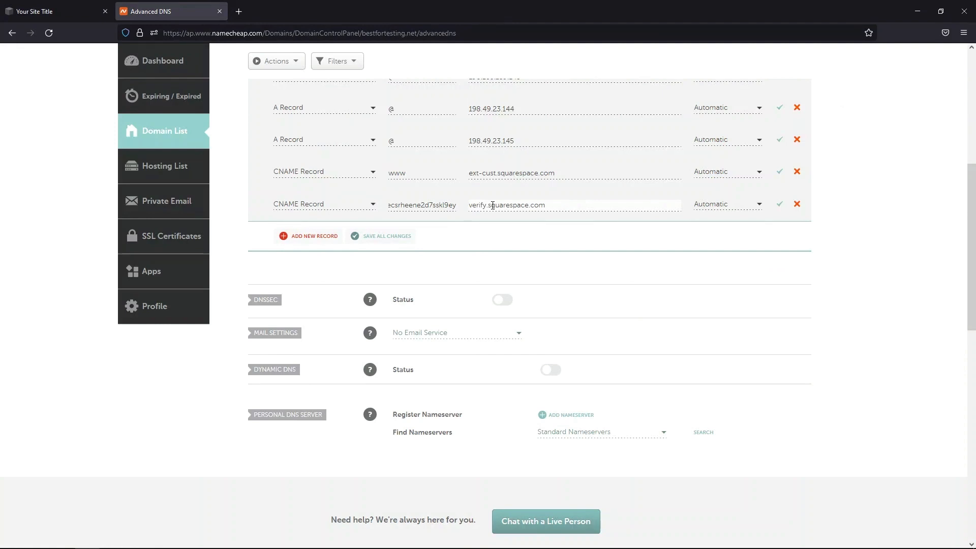
pyautogui.click(386, 236)
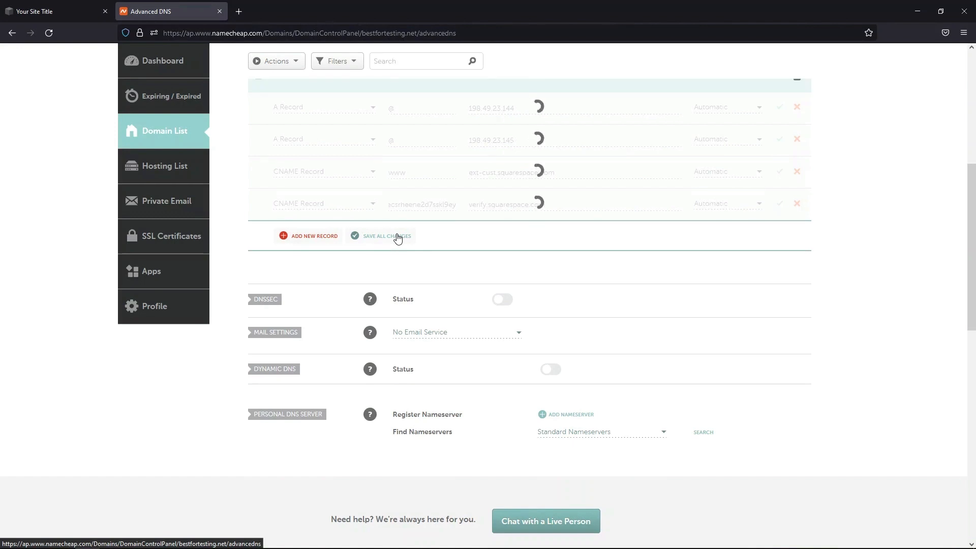
# Save all host record changes and return to Squarespace's DNS settings tab
pyautogui.click(386, 235)
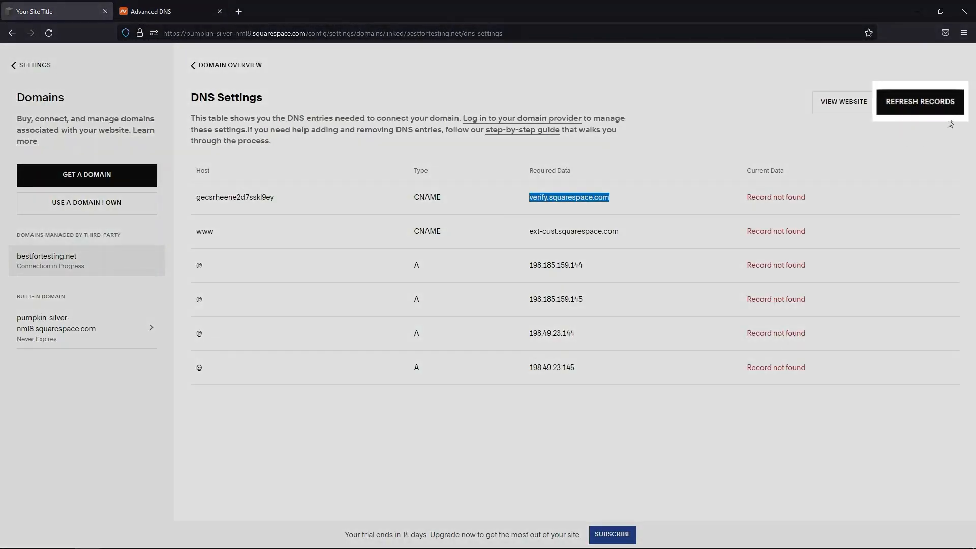
pyautogui.moveTo(914, 111)
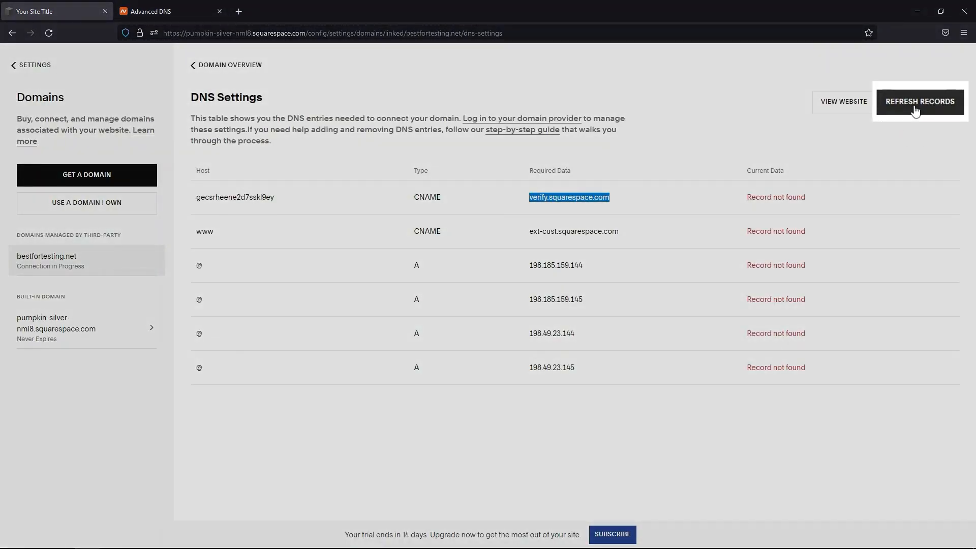
# Refresh Records until every entry shows Record found and bestfortesting.net is Connected
pyautogui.click(919, 102)
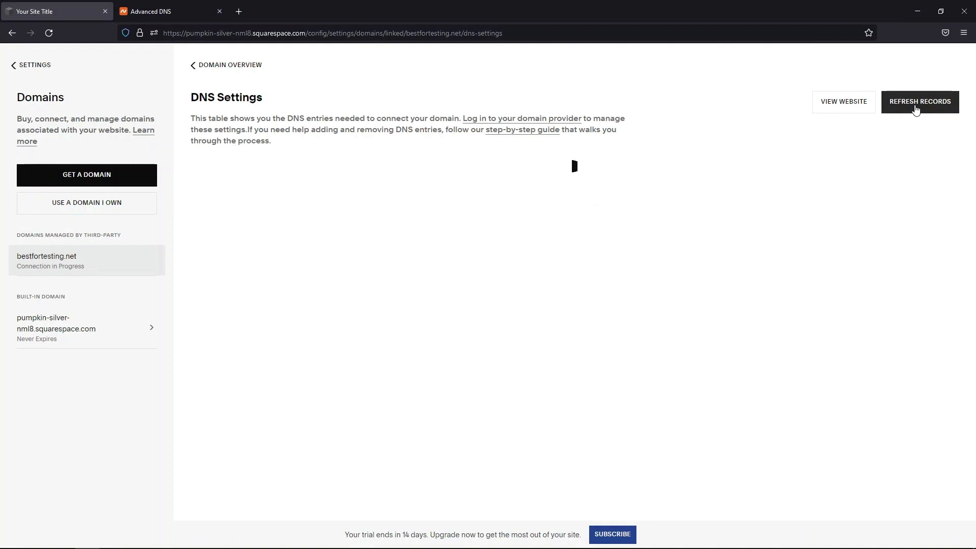
pyautogui.click(920, 102)
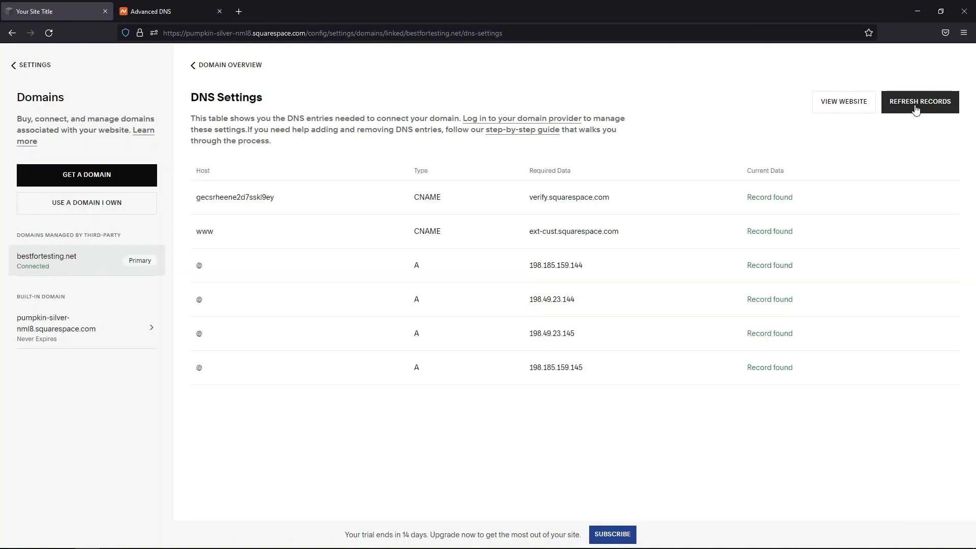